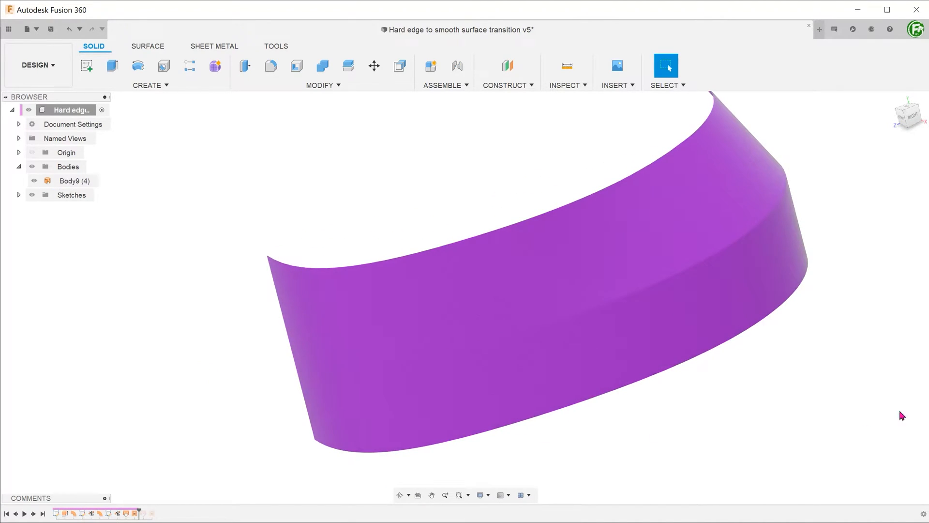
# - Roll the timeline back to its start so only Sketch1's spline remains
pyautogui.click(544, 373)
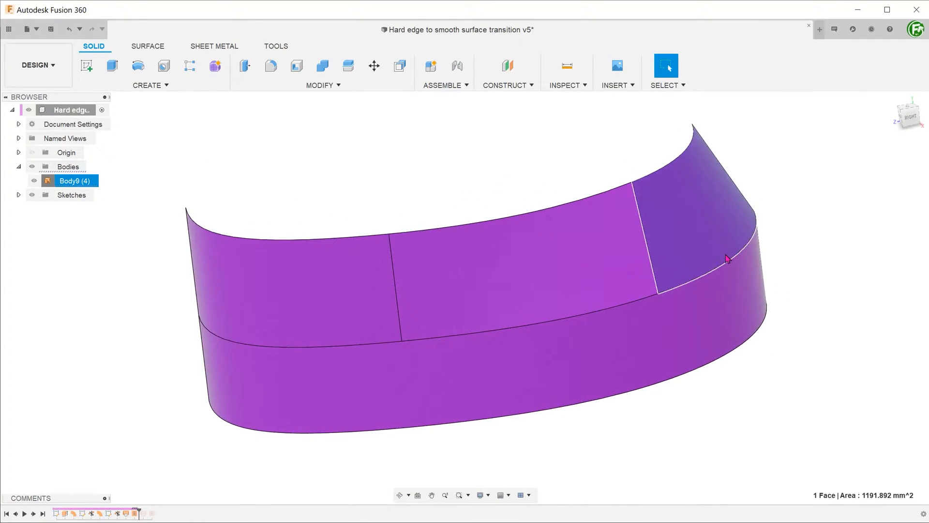
pyautogui.click(555, 275)
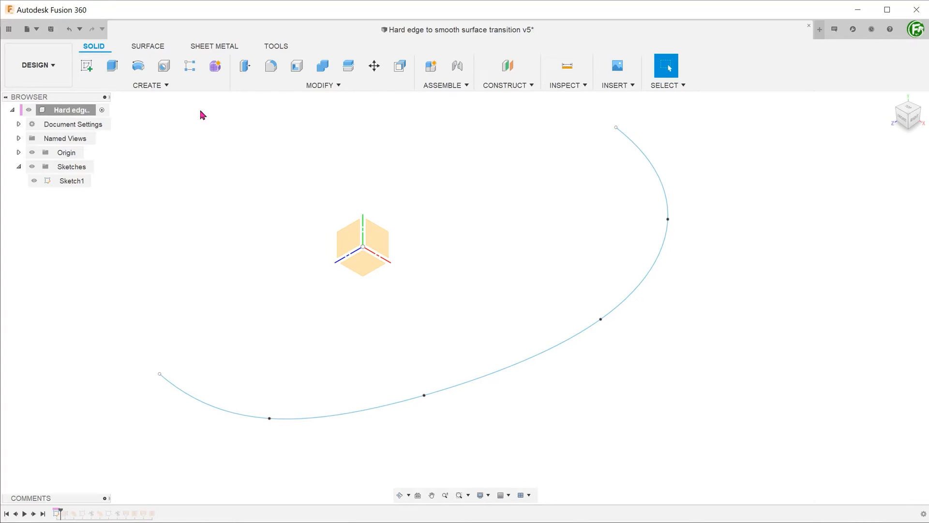
# - Surface-extrude the Sketch1 spline 25 mm upward to form Body1
pyautogui.click(147, 46)
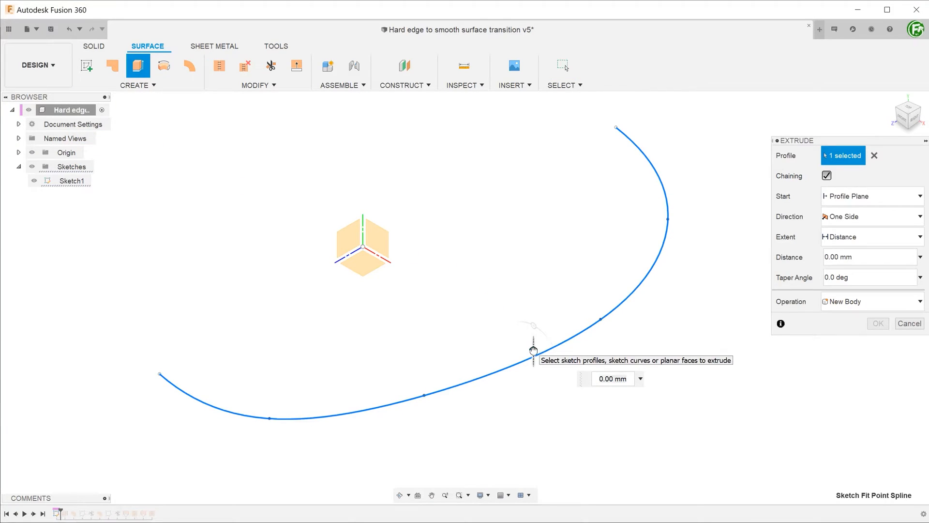
pyautogui.moveTo(534, 348); pyautogui.dragTo(533, 246)
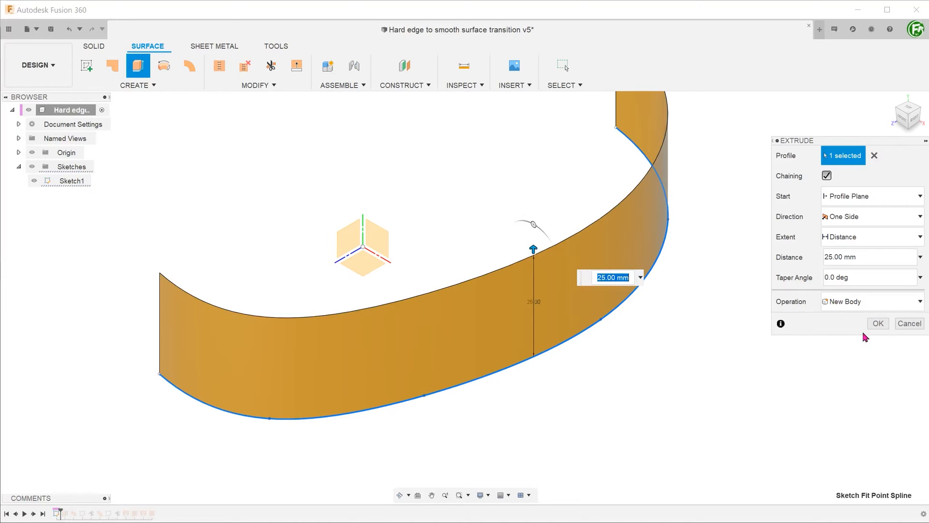
pyautogui.click(878, 323)
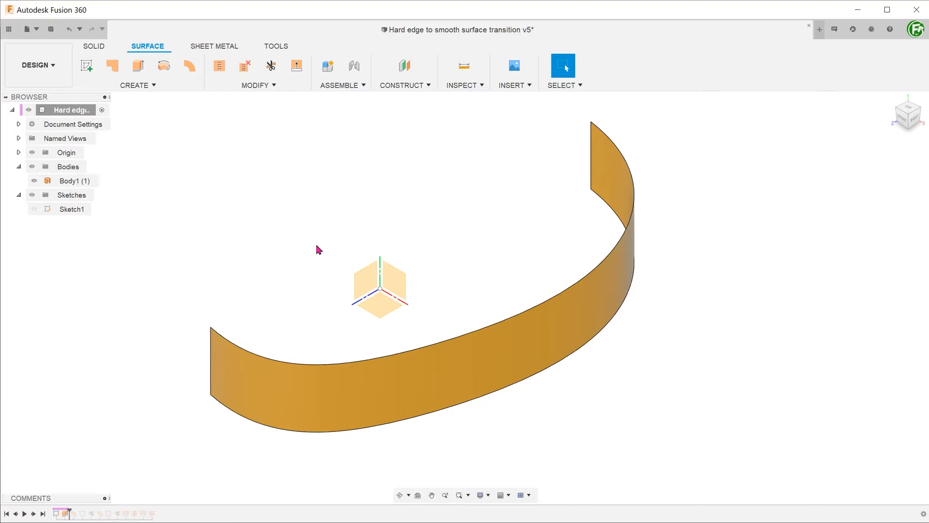
pyautogui.moveTo(316, 245)
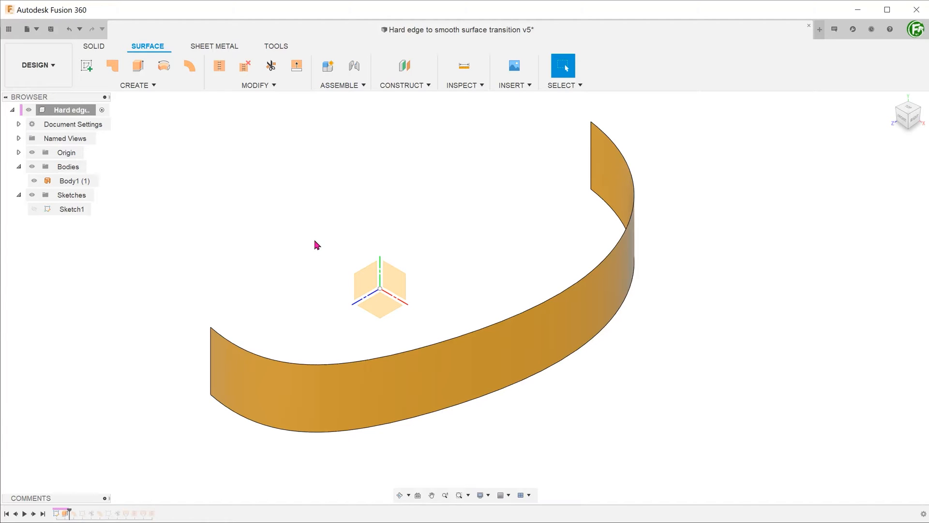
# - Create a Tangent ruled surface 25 mm up from Body1's top edge with Chain Selection off
pyautogui.click(137, 85)
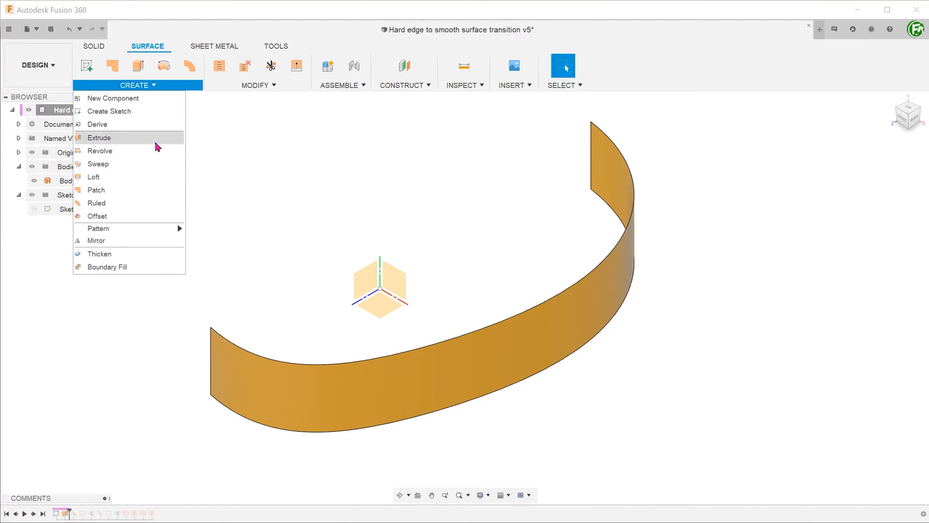
pyautogui.click(97, 203)
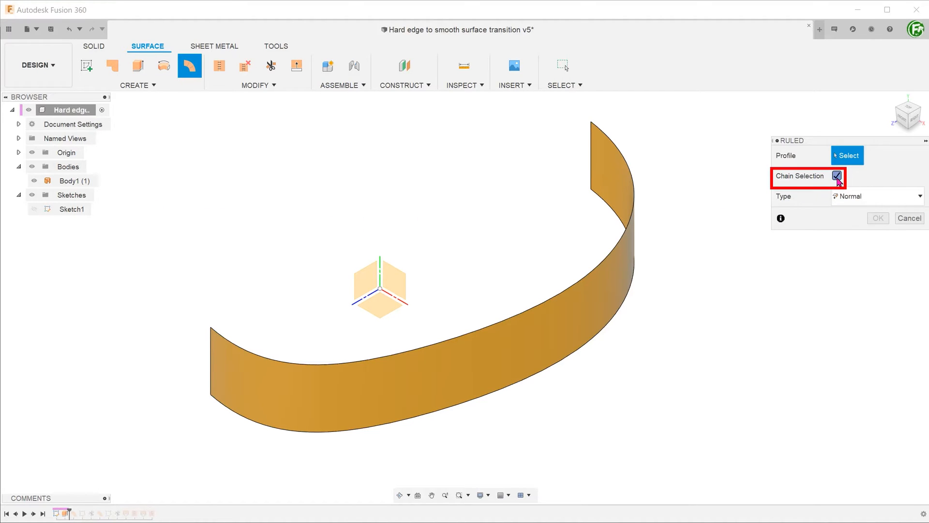
pyautogui.click(836, 175)
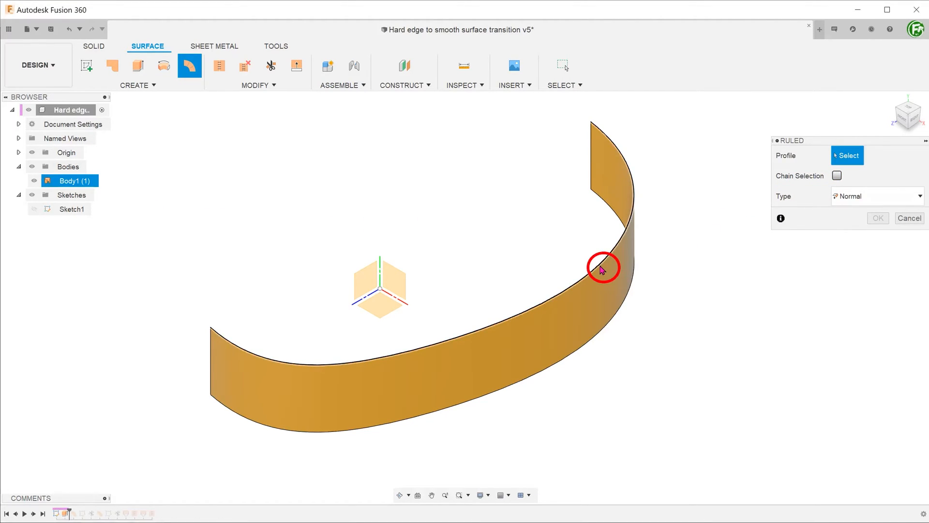
pyautogui.click(601, 269)
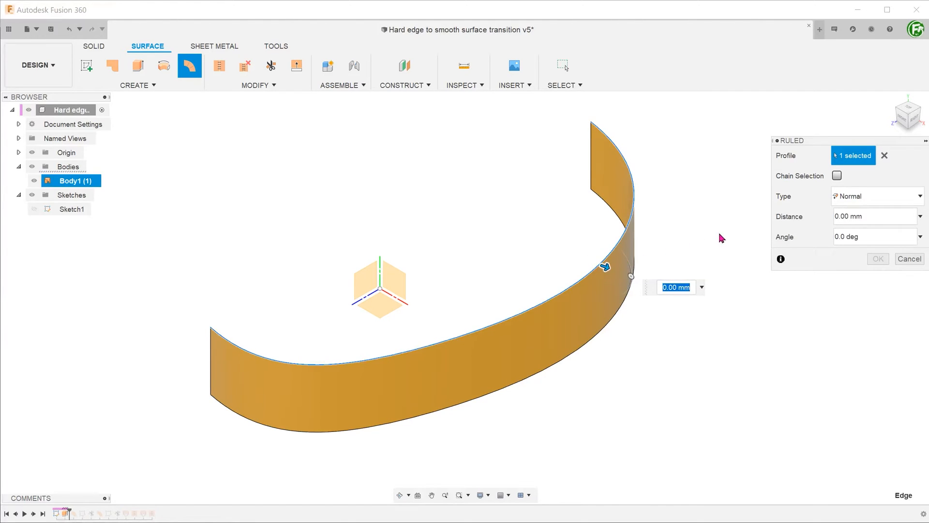
pyautogui.click(877, 195)
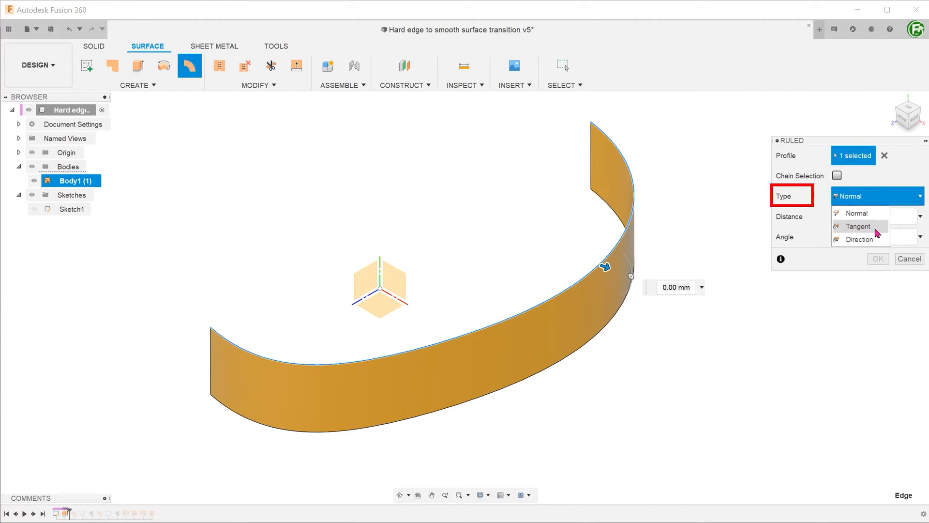
pyautogui.click(858, 227)
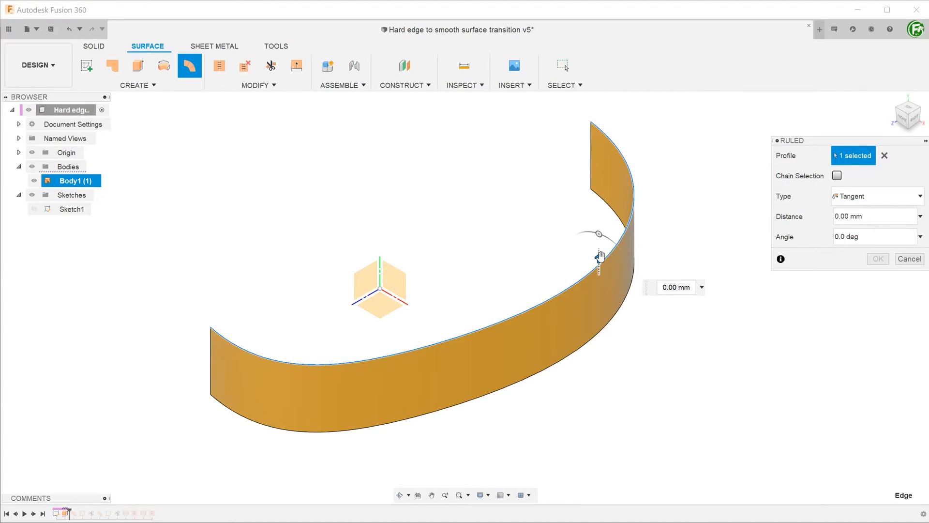
pyautogui.moveTo(599, 256); pyautogui.dragTo(599, 200)
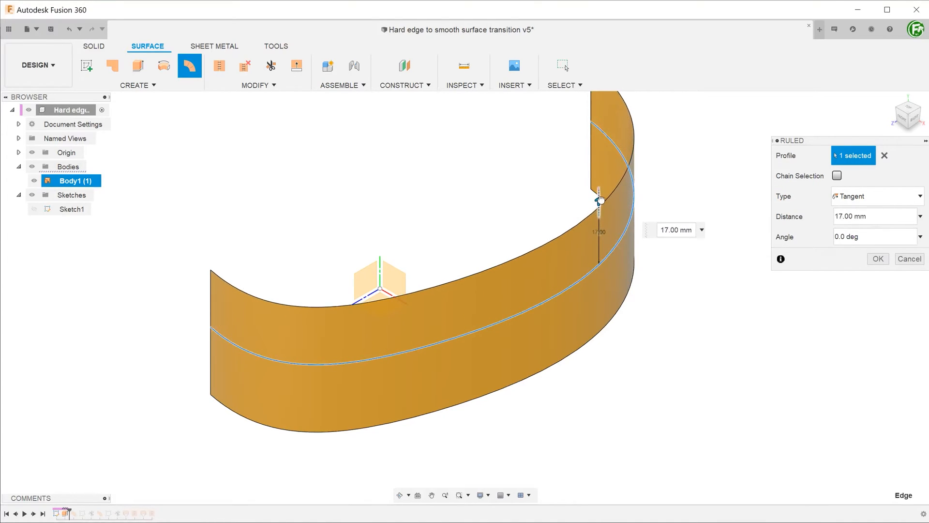
pyautogui.moveTo(600, 200); pyautogui.dragTo(598, 175)
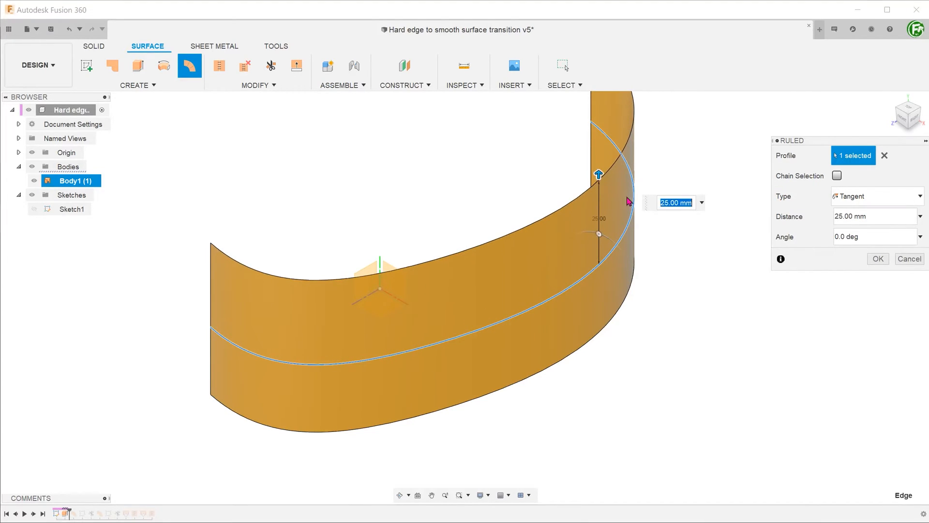
pyautogui.click(877, 259)
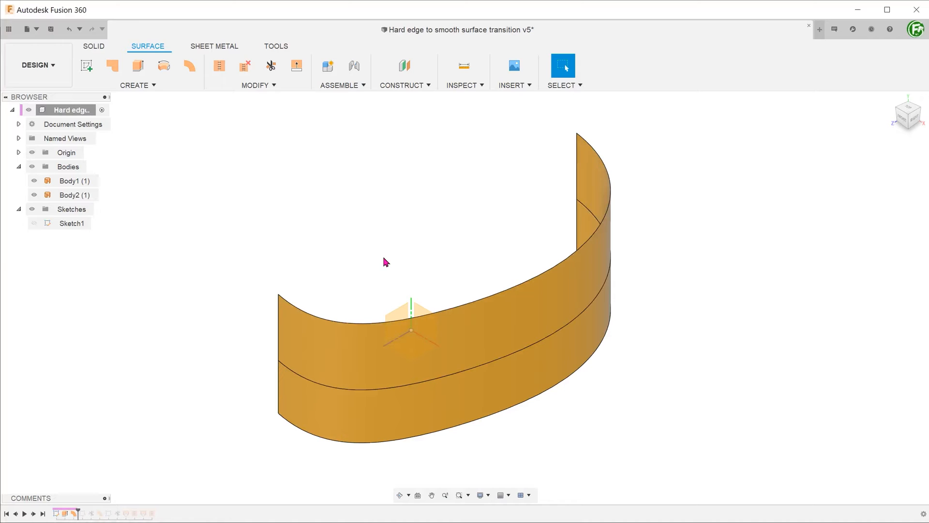
# - Sketch a vertical line on the YZ plane 25 mm from the spline's centre
pyautogui.rightClick(411, 330)
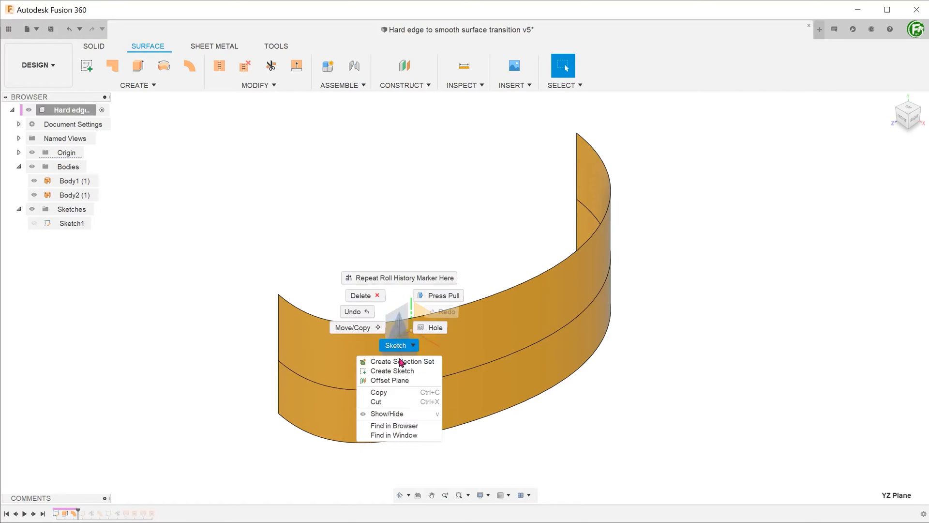
pyautogui.click(392, 371)
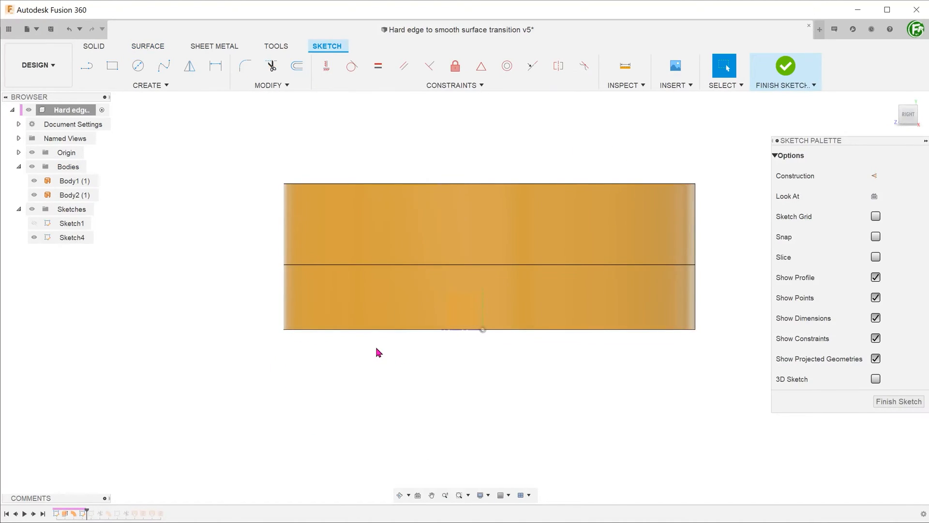
pyautogui.click(216, 66)
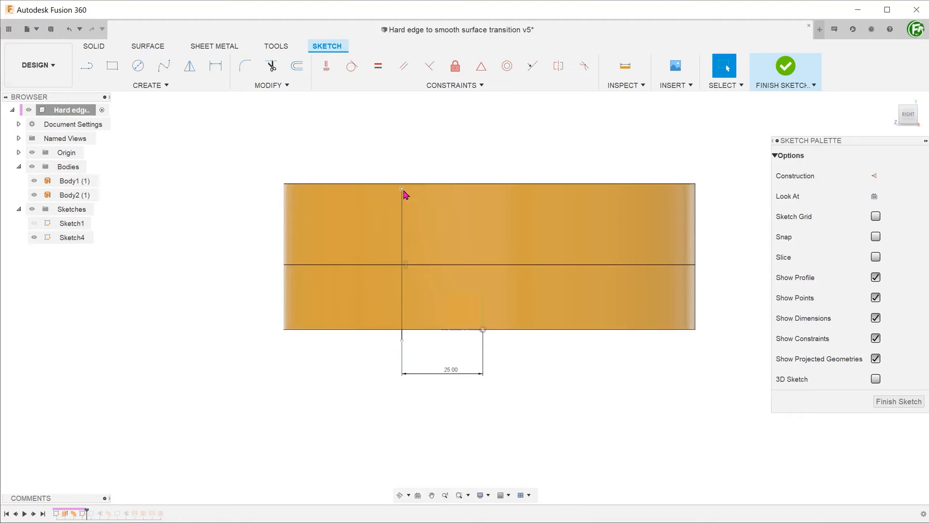
pyautogui.click(786, 66)
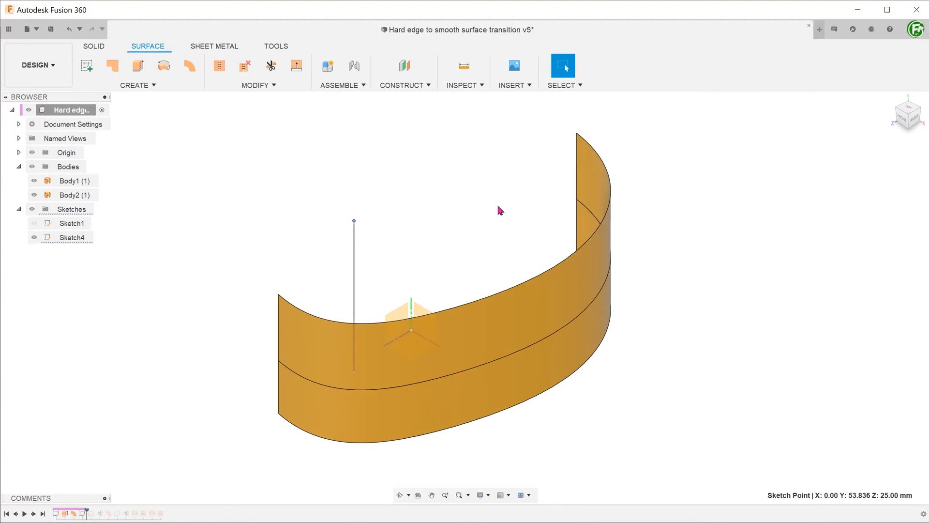
# - Trim away the rear part of the upper strip using the plane as cutting tool
pyautogui.click(254, 85)
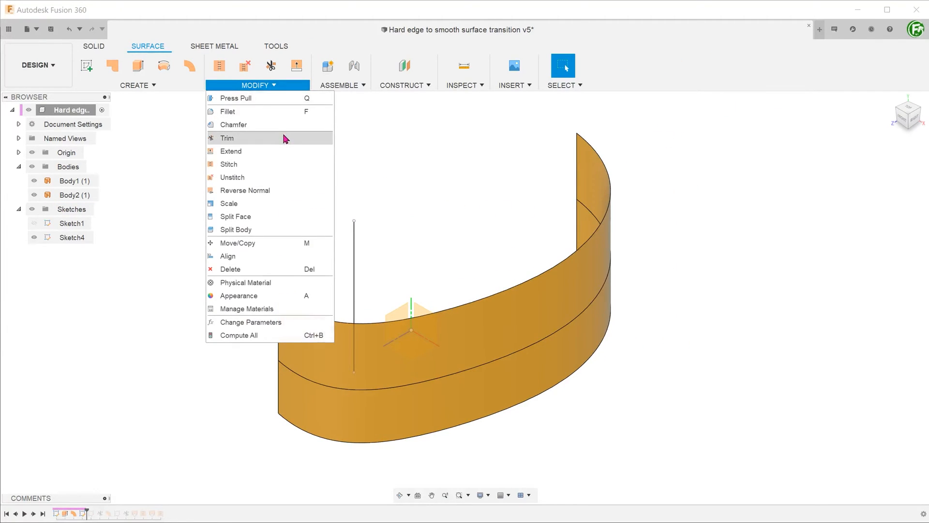
pyautogui.click(226, 137)
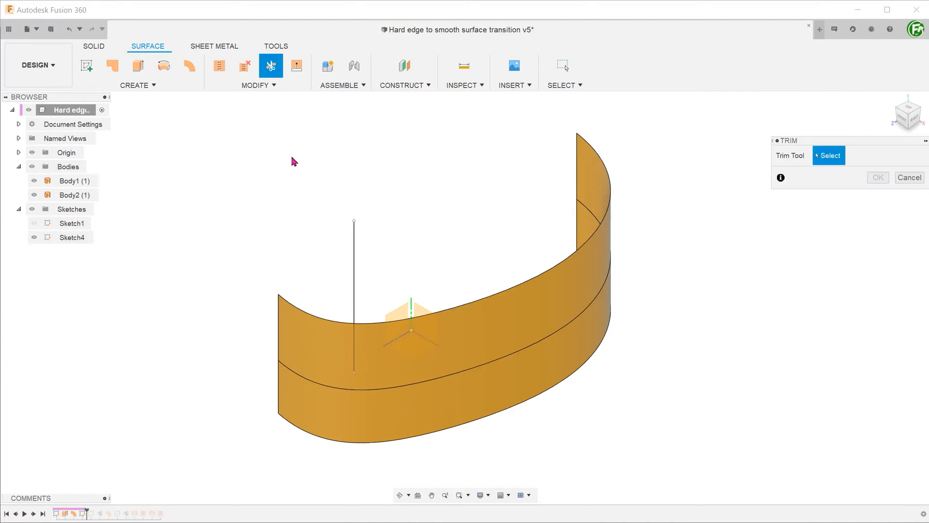
pyautogui.click(354, 260)
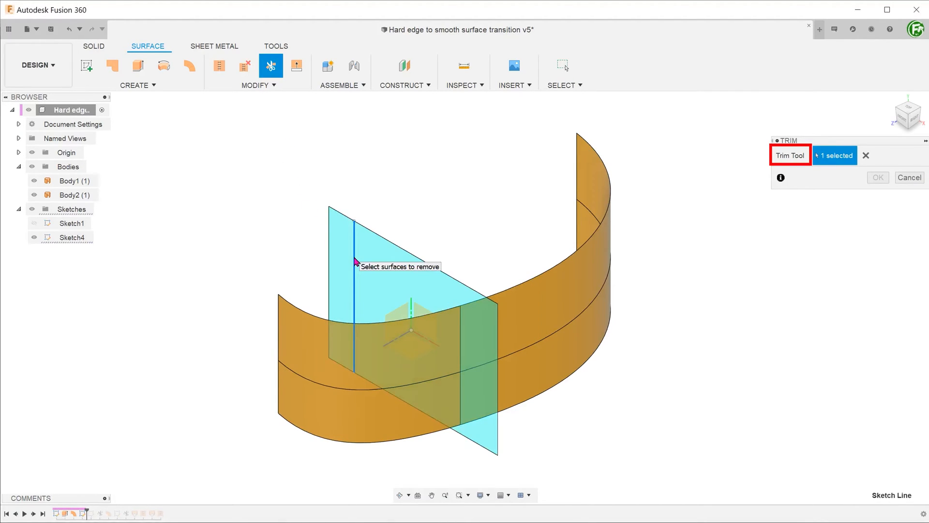
pyautogui.click(549, 293)
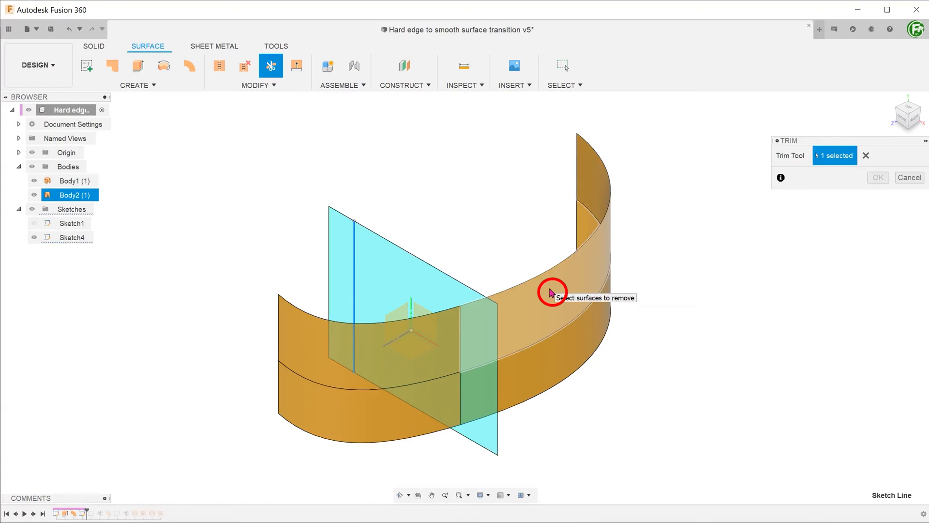
pyautogui.click(550, 292)
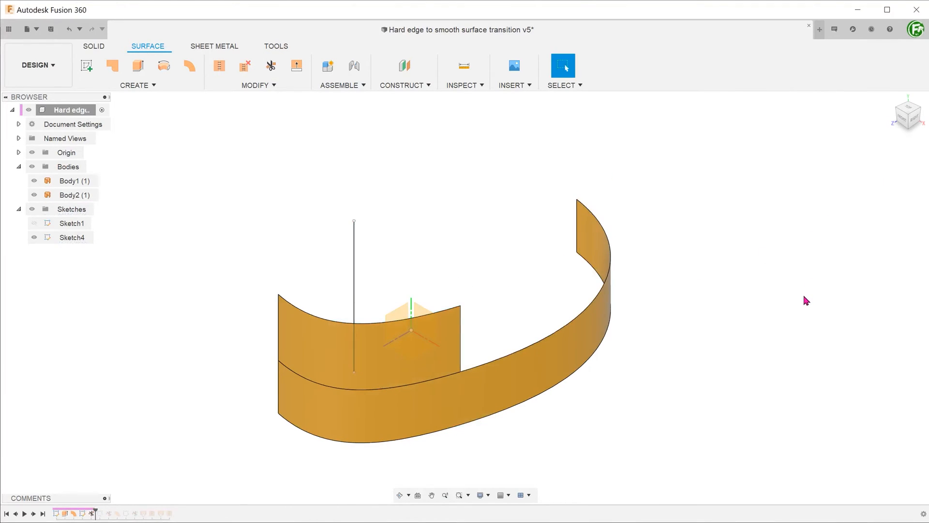
# - Create a ruled surface 14 mm at -27 deg off the lower strip's top edge
pyautogui.click(137, 85)
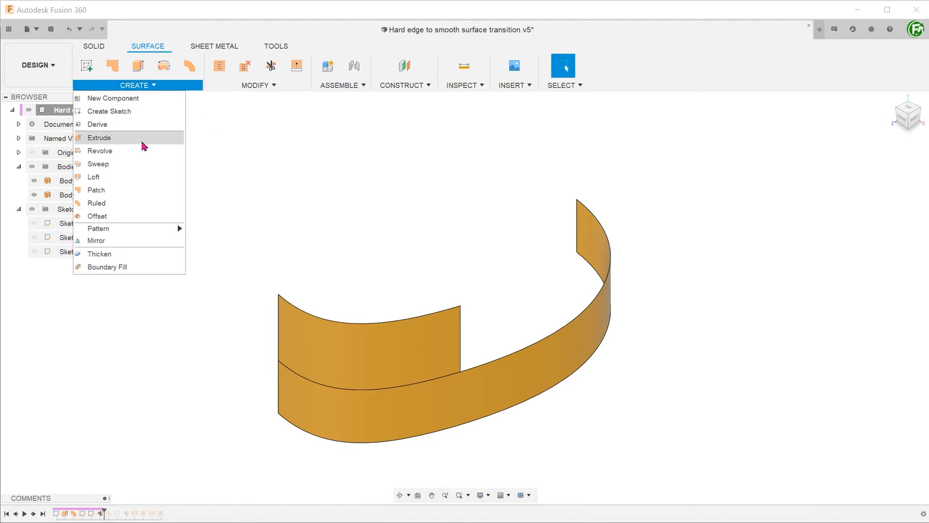
pyautogui.click(97, 203)
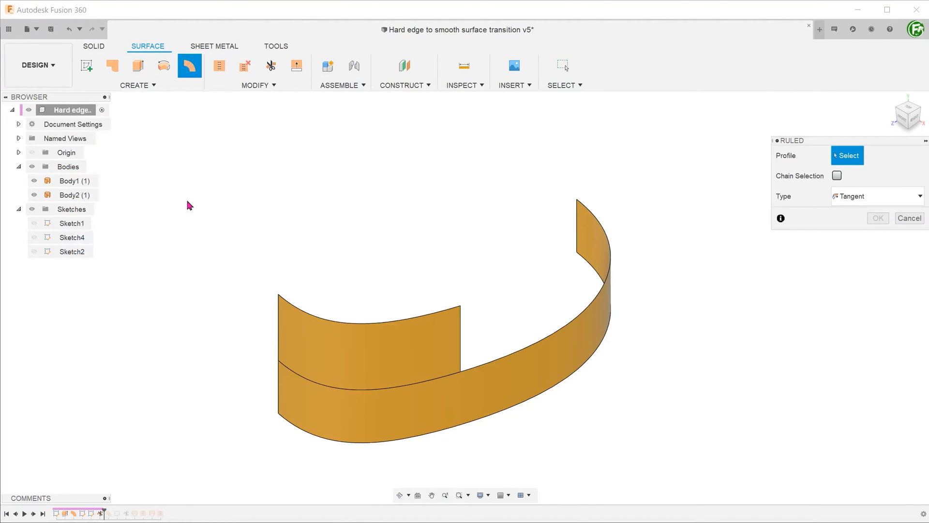
pyautogui.moveTo(528, 289)
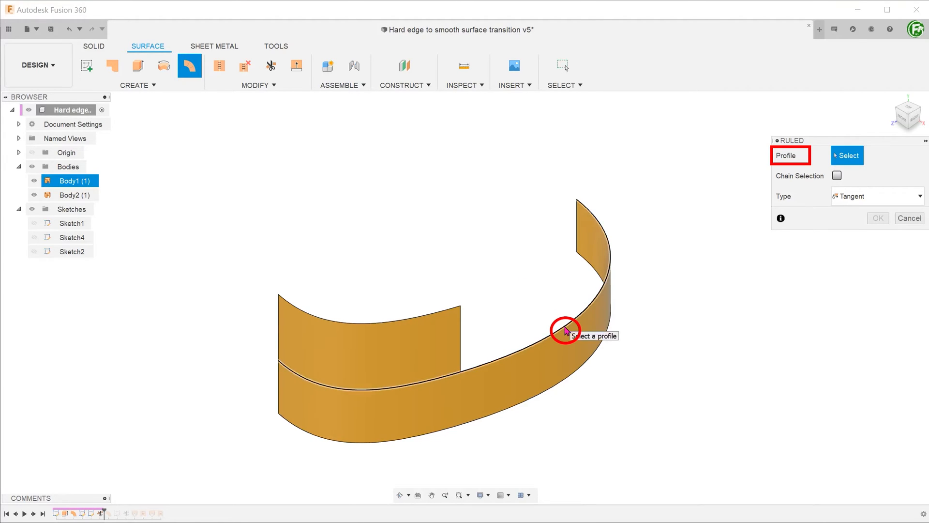
pyautogui.click(566, 329)
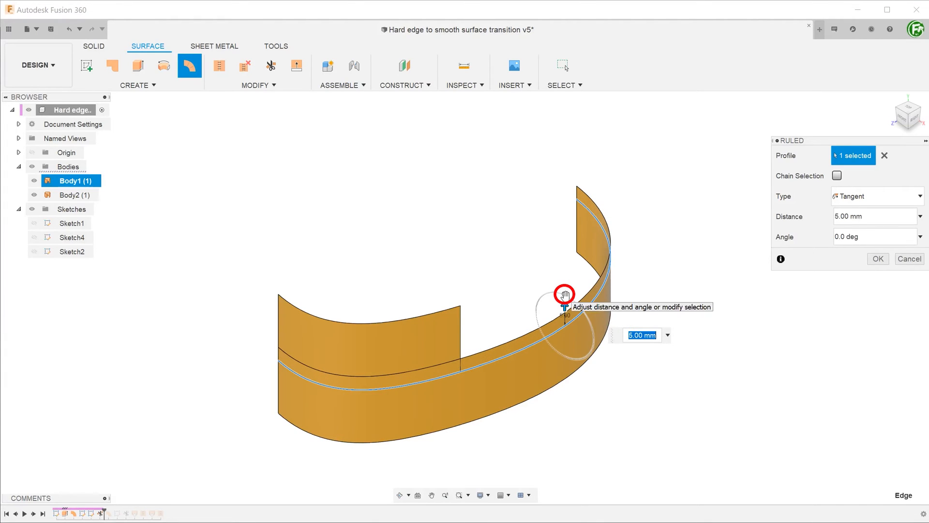
pyautogui.moveTo(563, 293); pyautogui.dragTo(554, 296)
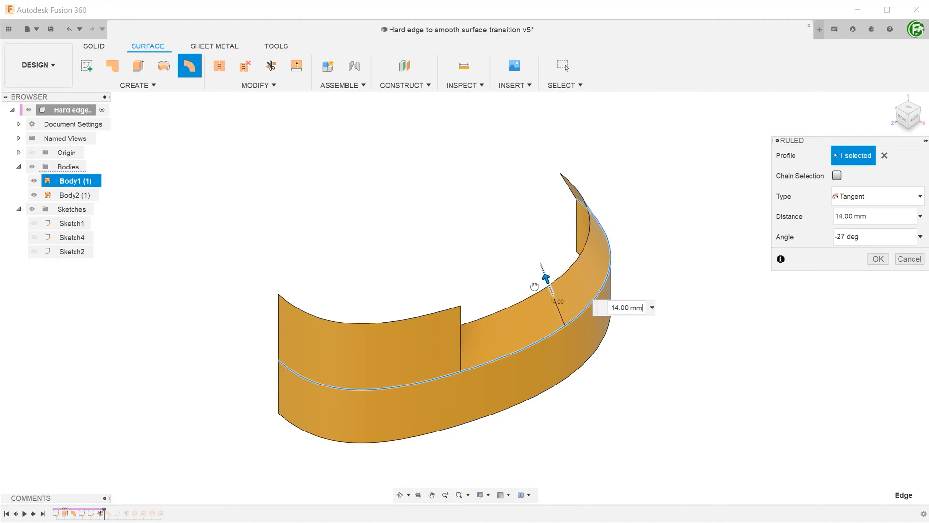
pyautogui.click(877, 258)
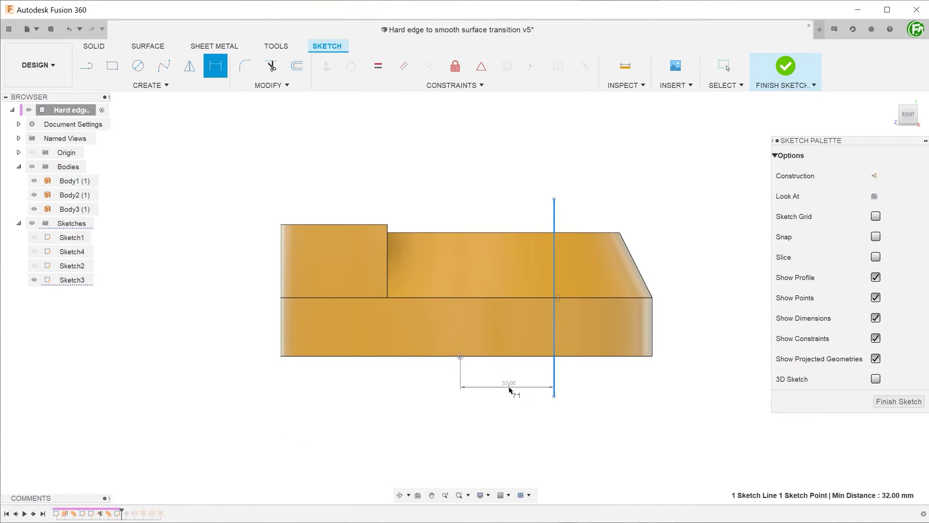
# - Finish Sketch3's cutting line for trimming the back to a tapered edge
pyautogui.click(786, 66)
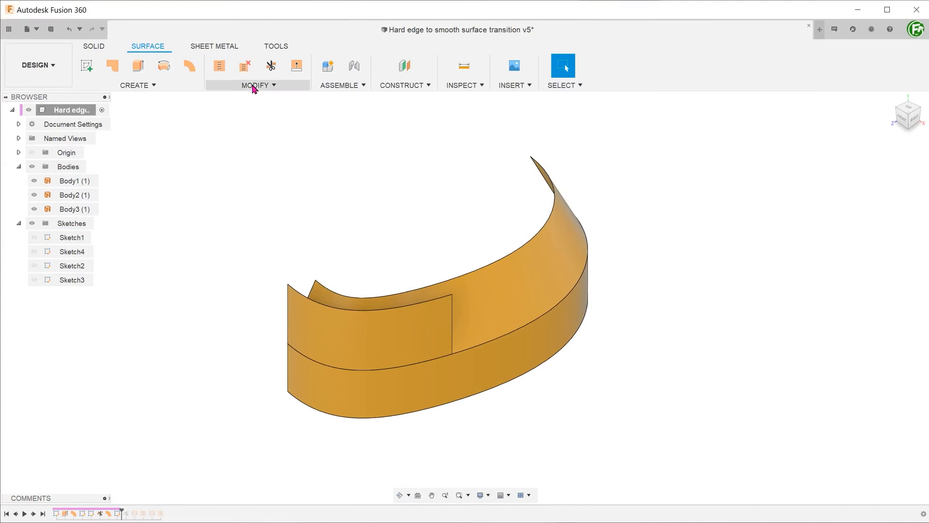
pyautogui.click(271, 66)
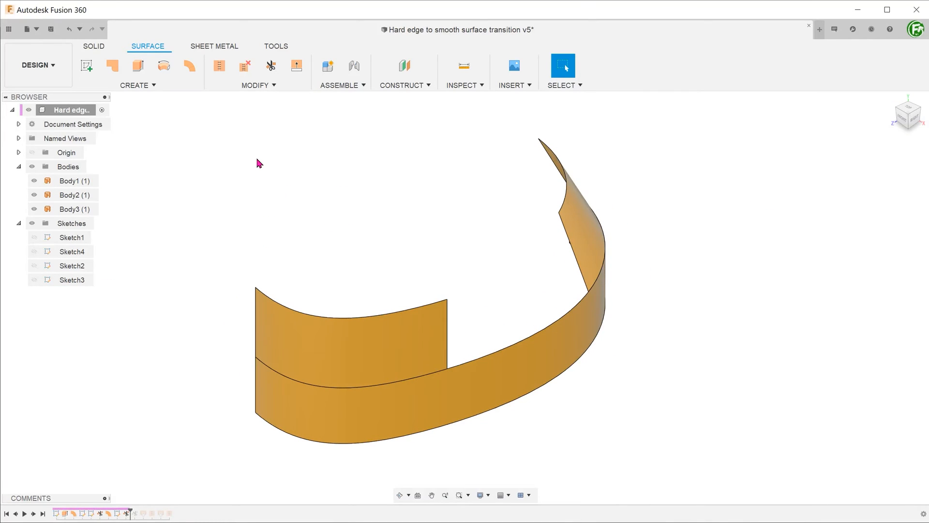
# - Loft between the front and back end edges along the lower rail, Tangent (G1) aligned to surface
pyautogui.click(137, 85)
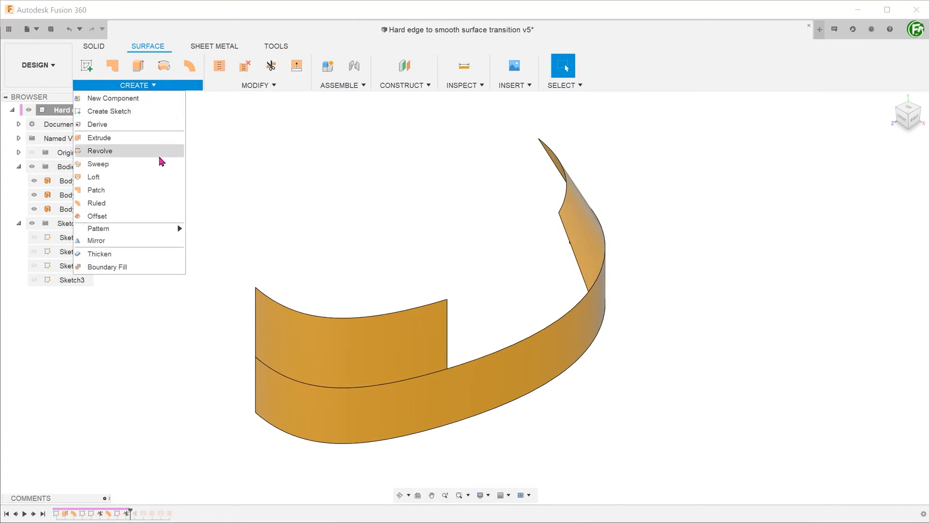
pyautogui.click(92, 176)
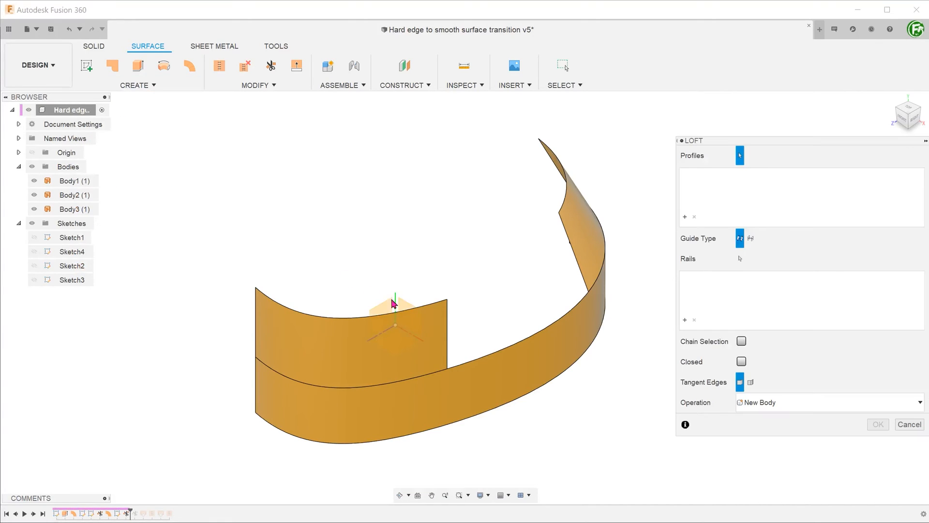
pyautogui.click(573, 253)
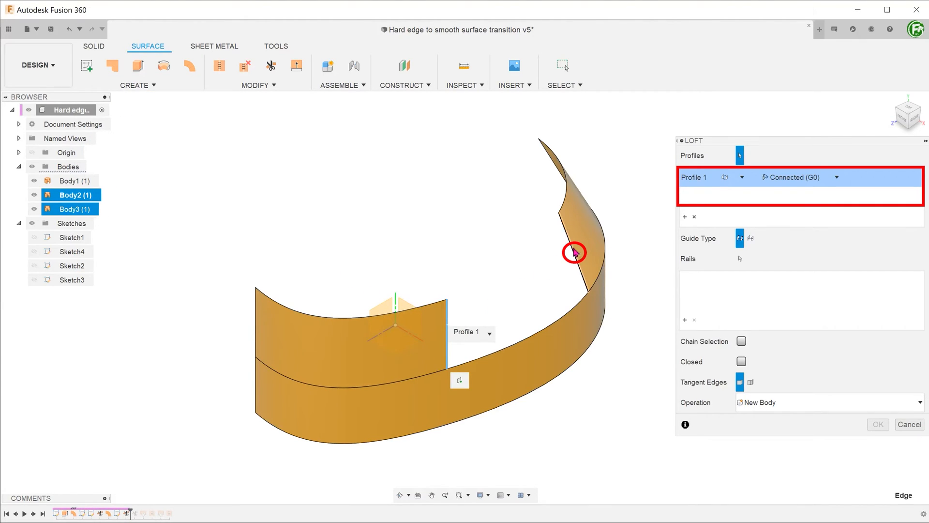
pyautogui.click(573, 252)
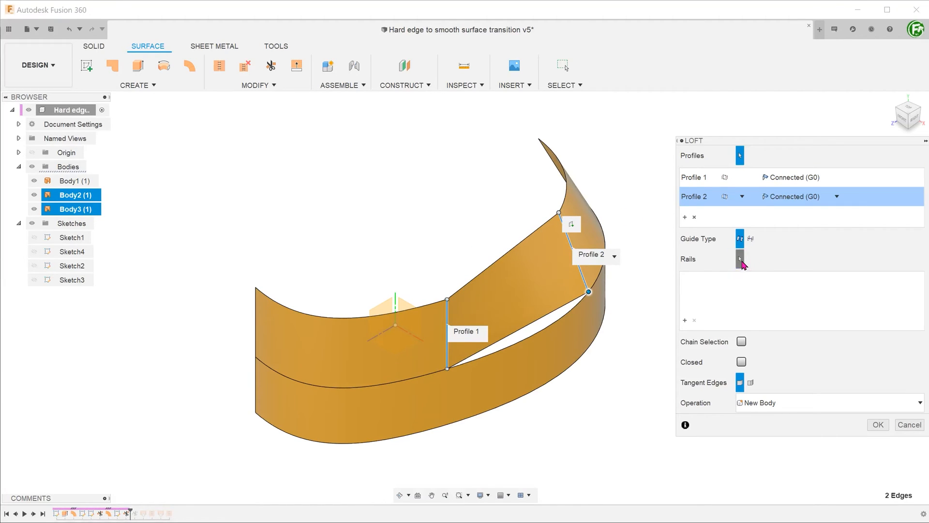
pyautogui.click(563, 324)
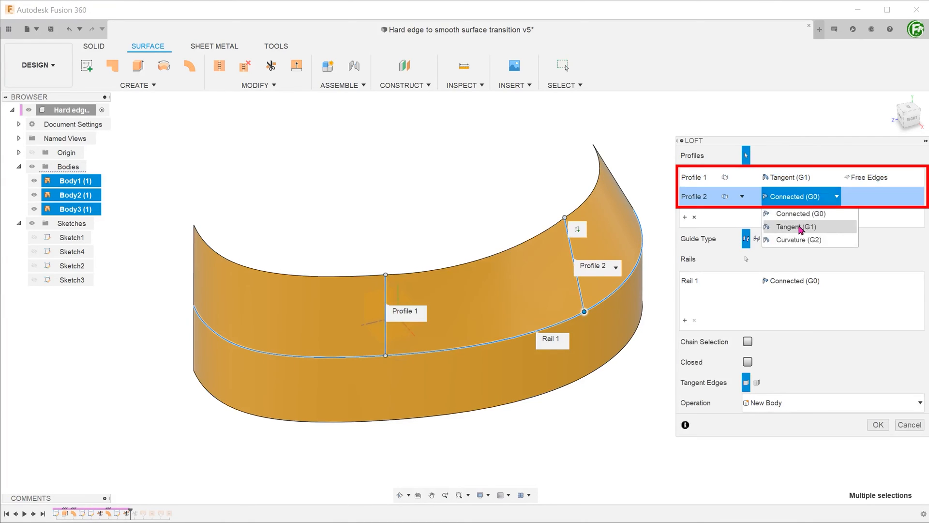
pyautogui.click(793, 227)
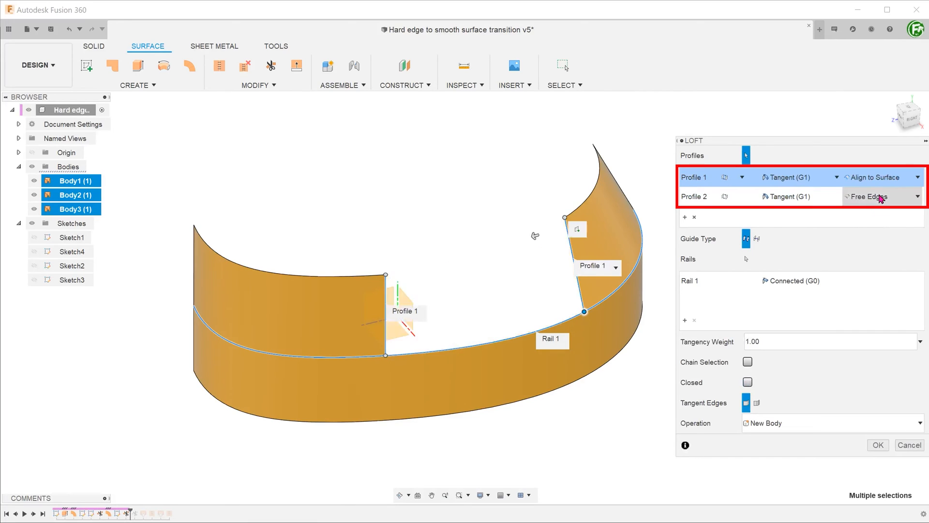
pyautogui.click(881, 196)
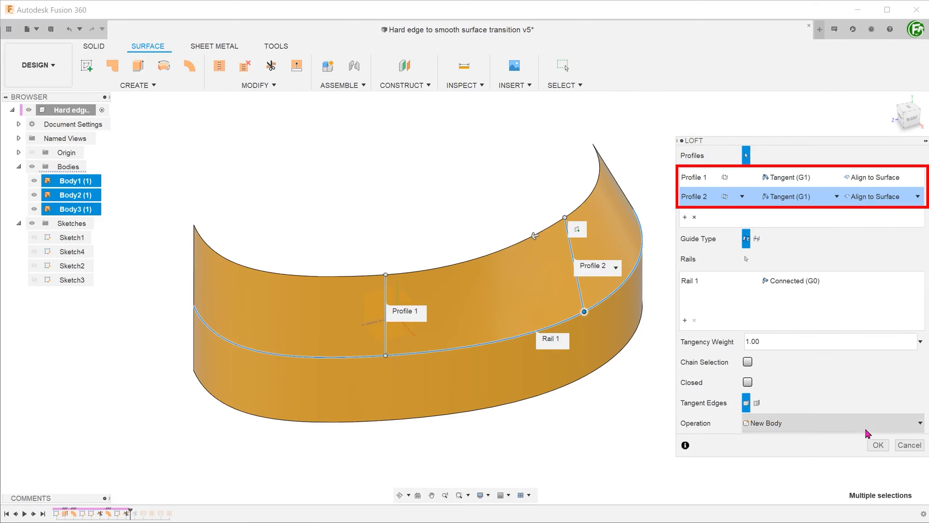
pyautogui.click(877, 444)
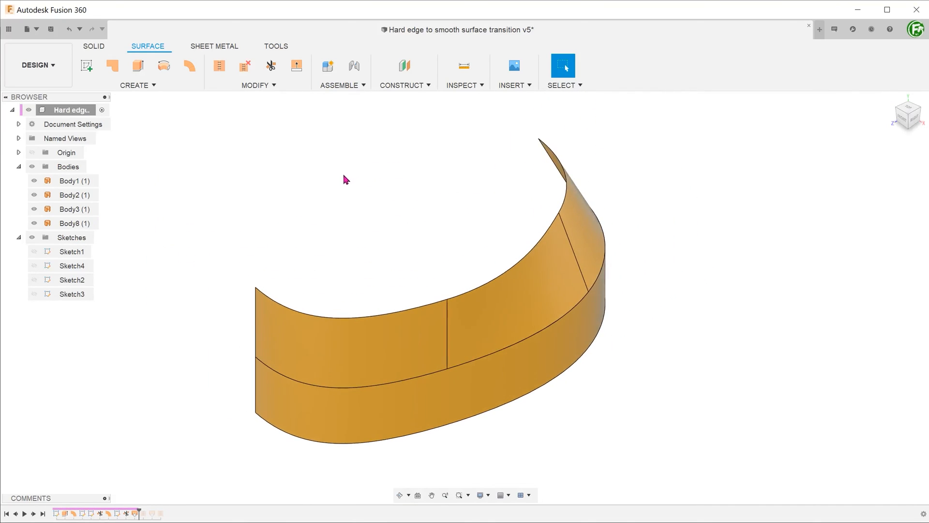
# - Stitch Body1, Body2, Body3 and Body8 into one surface body, Body16
pyautogui.click(258, 85)
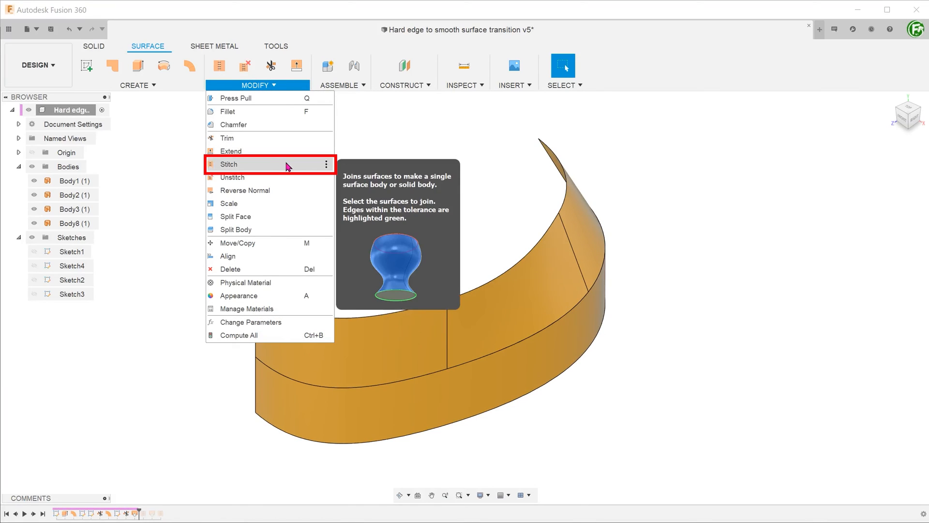
pyautogui.click(228, 164)
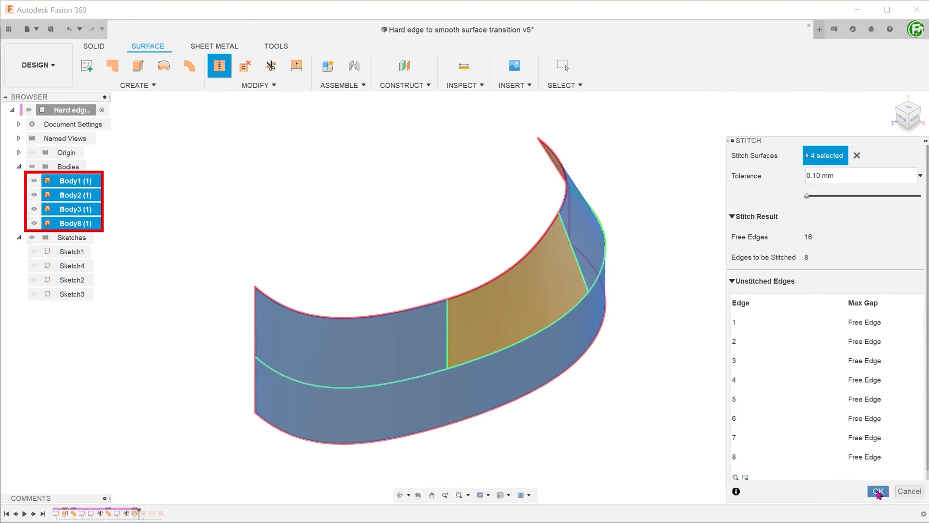
pyautogui.click(878, 490)
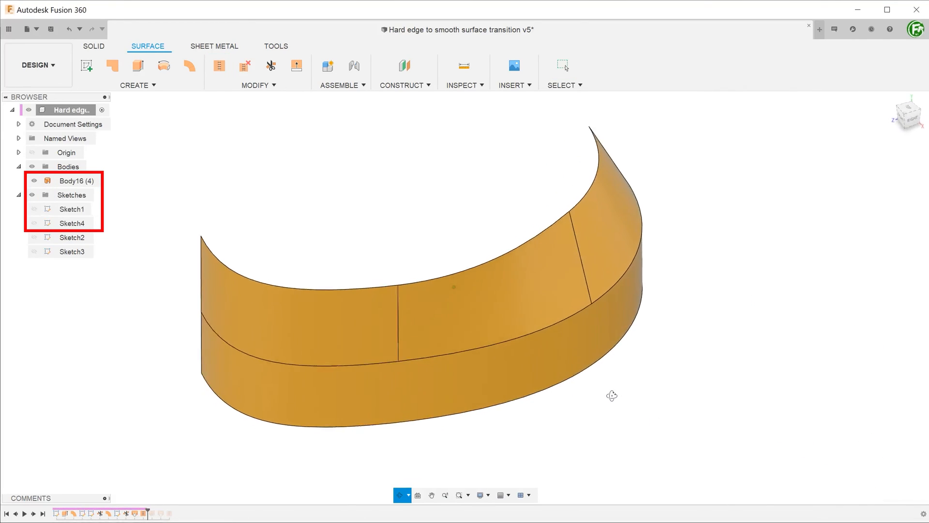